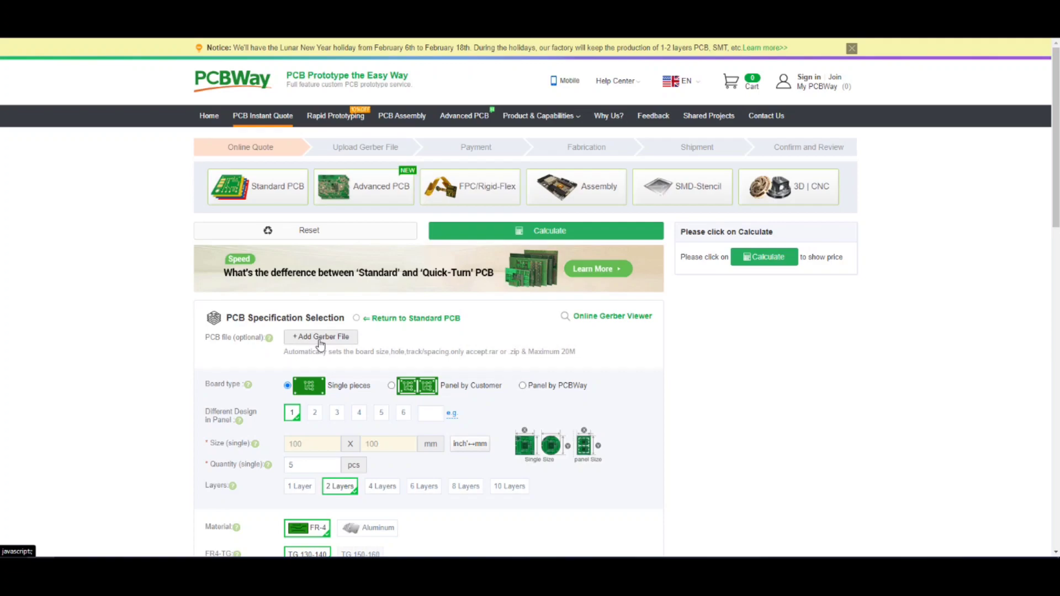
Upload the Gerber archive to the instant quote via '+ Add Gerber File'
{"action": "left_click", "coordinate": [546, 231]}
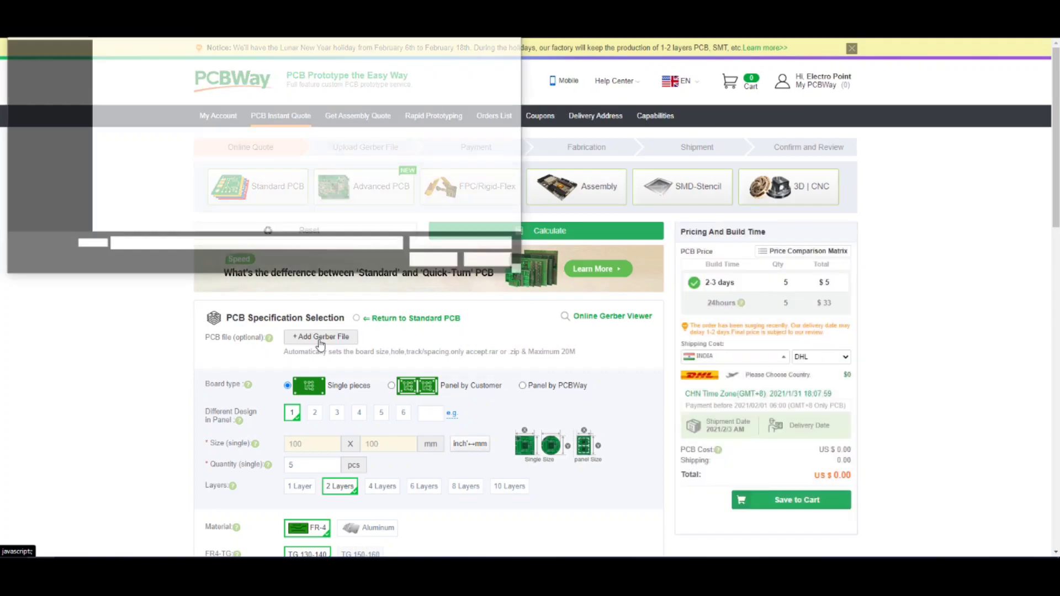
{"action": "left_click", "coordinate": [321, 337]}
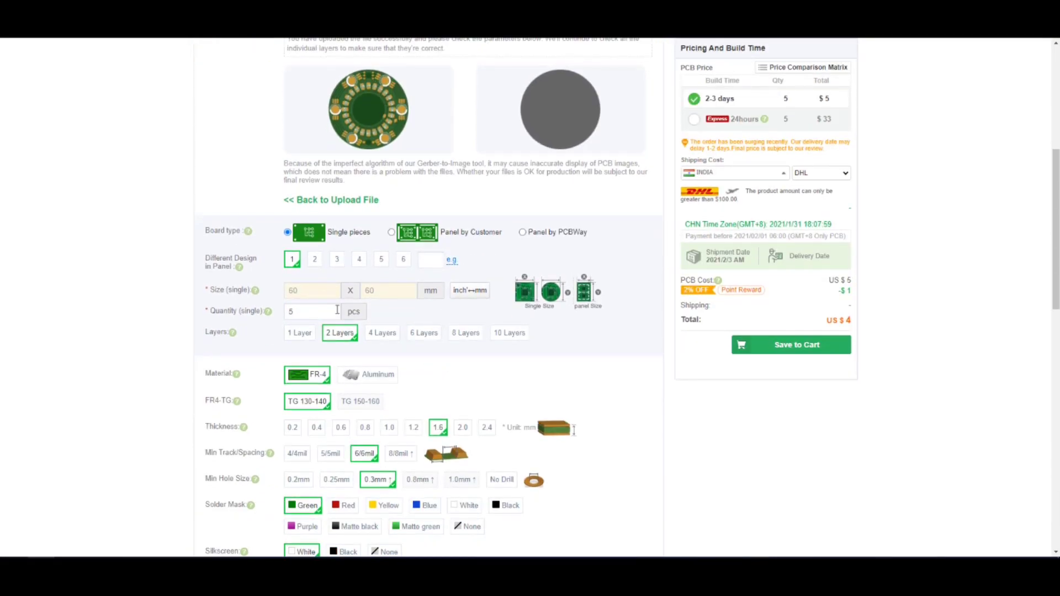
Set quantity 10, 1 layer, aluminium material, and top-side soldermask
{"action": "type", "text": "10"}
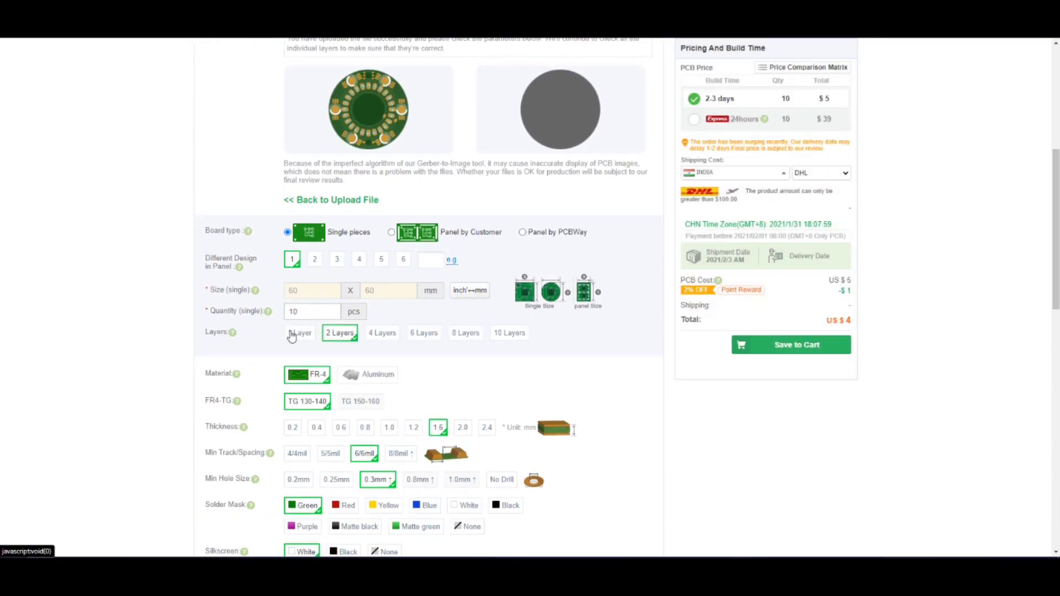
{"action": "left_click", "coordinate": [300, 332]}
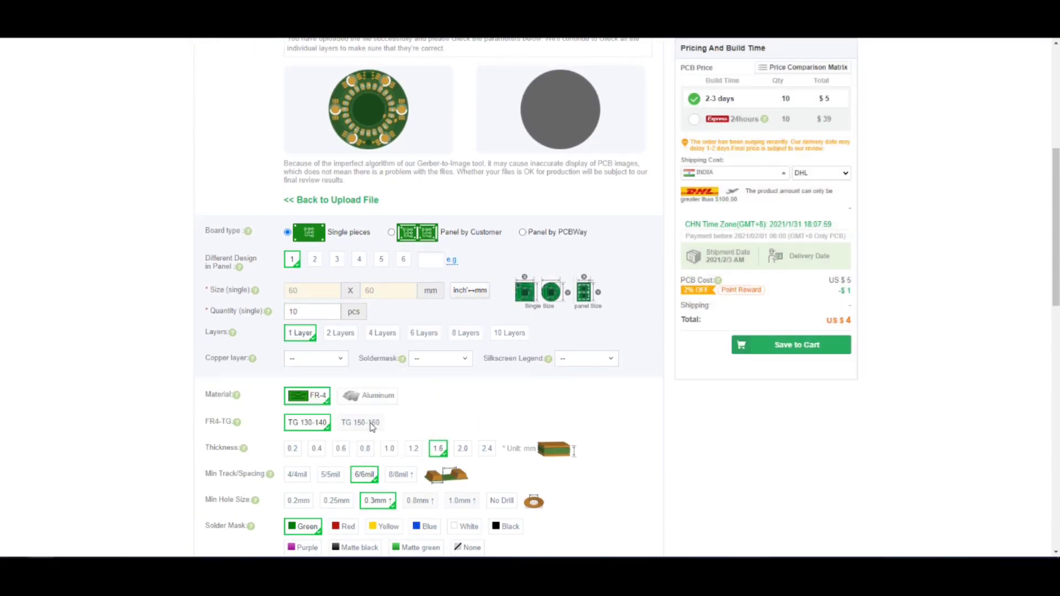
{"action": "left_click", "coordinate": [315, 358]}
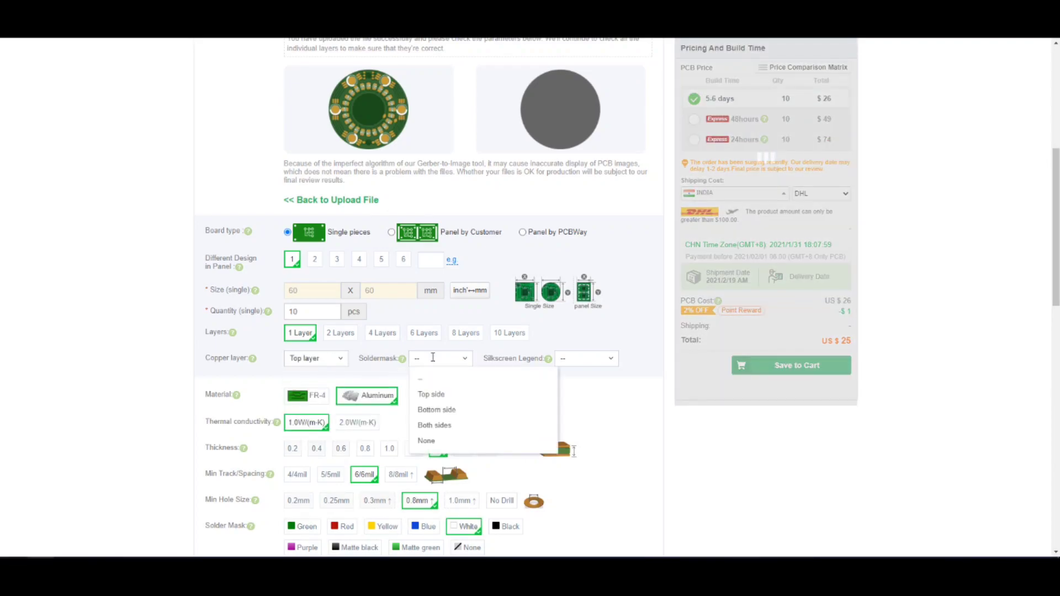
{"action": "left_click", "coordinate": [431, 394]}
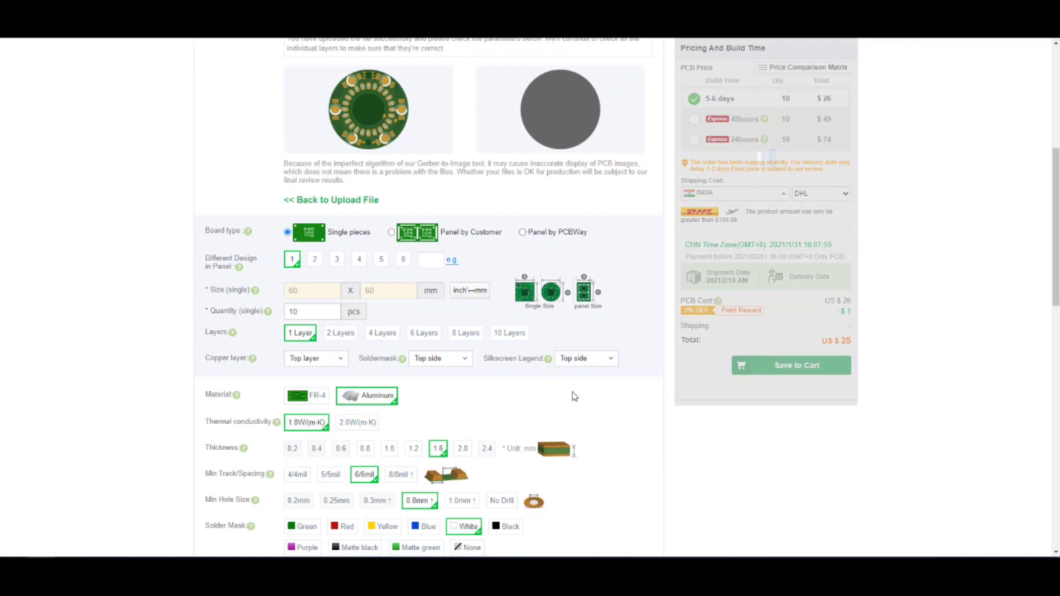
{"action": "scroll", "scroll_direction": "down", "scroll_amount": 3}
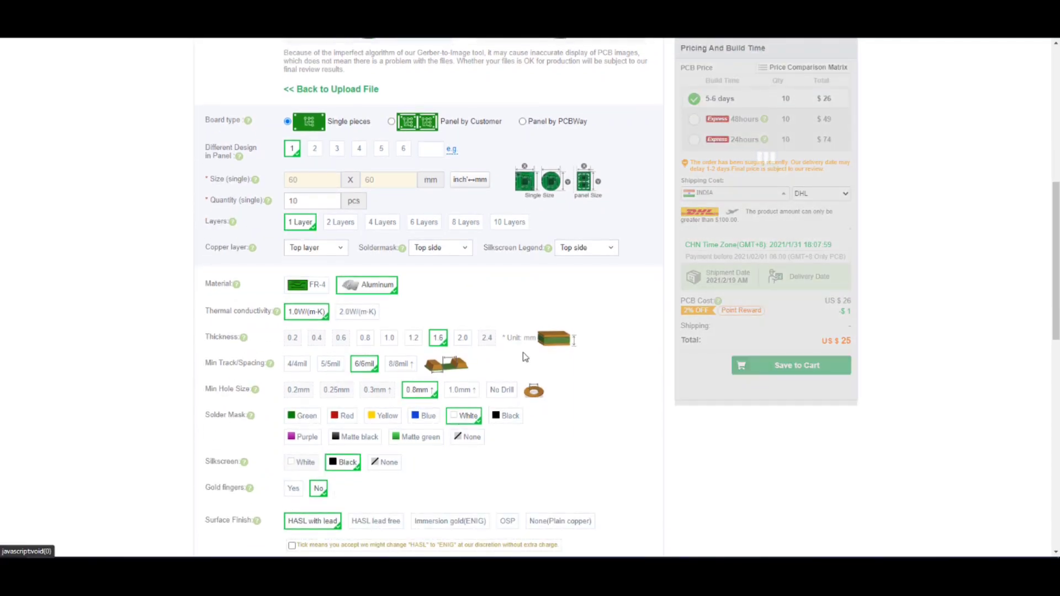